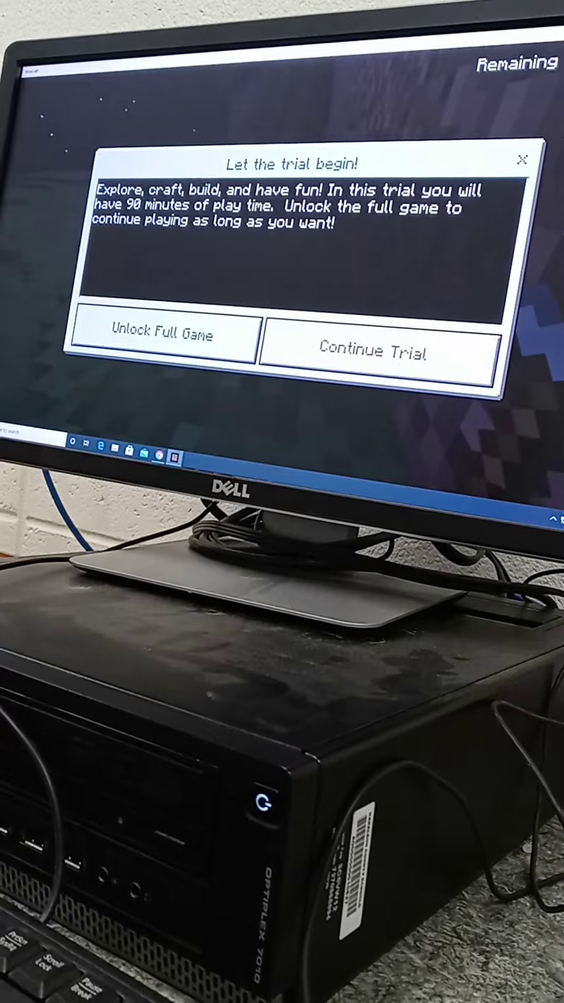
# Step: Choose Continue Trial to dismiss the welcome notice and keep playing the trial world
pyautogui.click(378, 351)
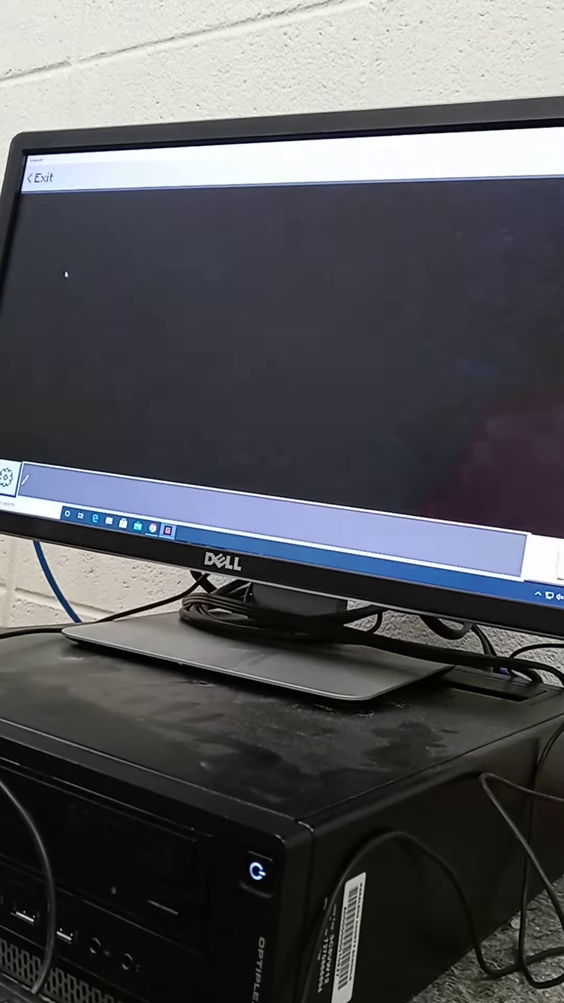
# Step: Attempt the '/gam' command, inspect the Cheats section in Game settings, then resume the world
pyautogui.write('/gam')
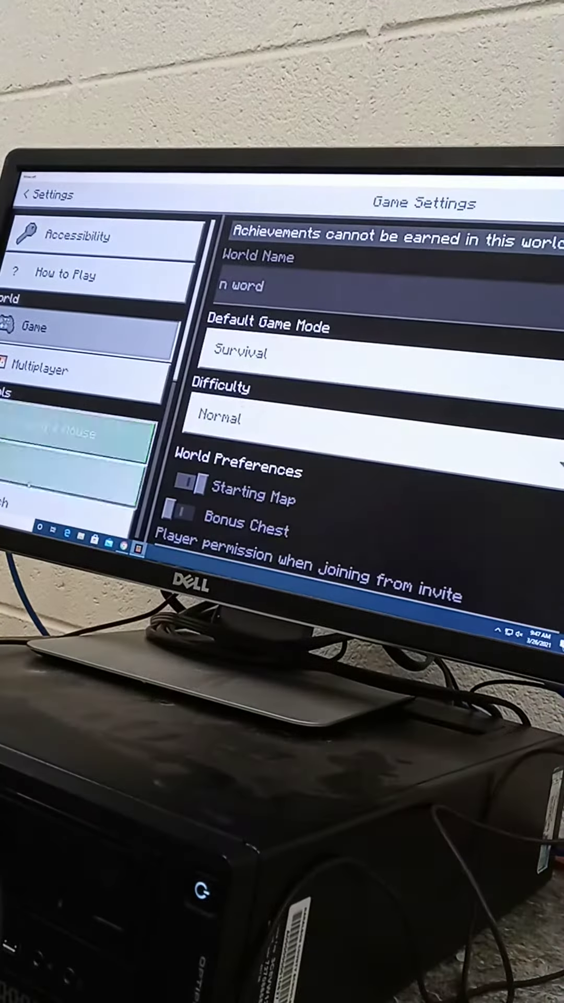
pyautogui.scroll(-3)
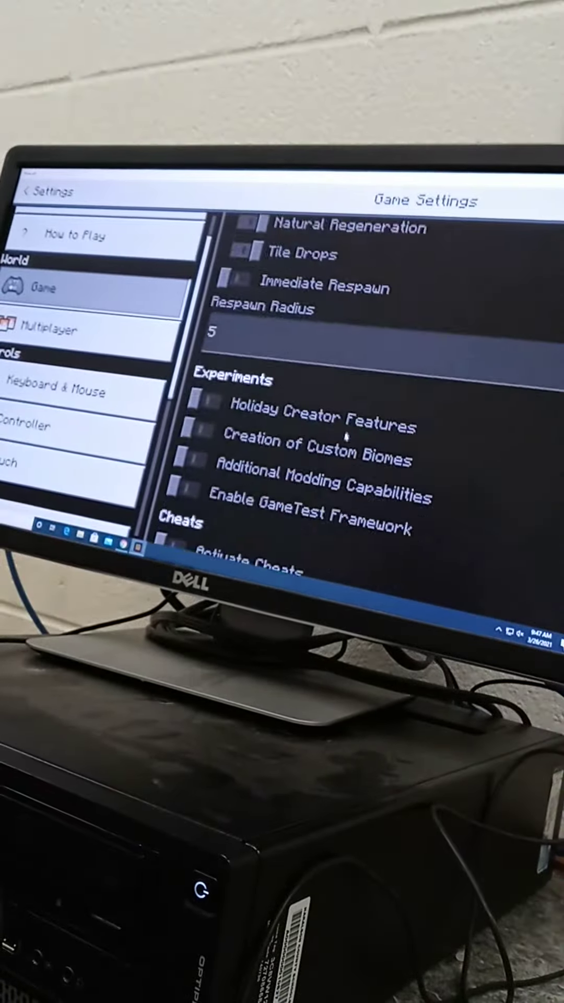
pyautogui.click(45, 192)
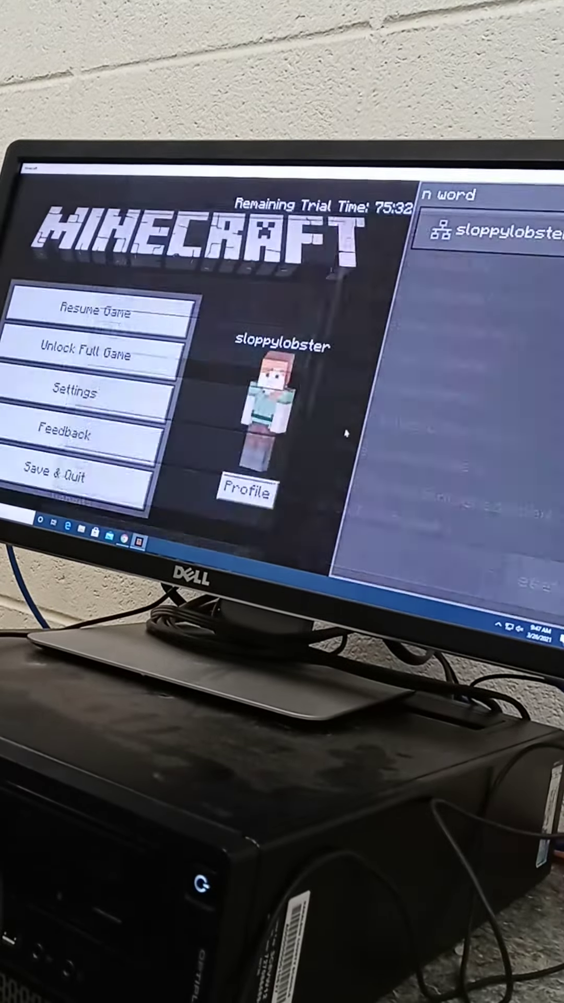
pyautogui.click(95, 312)
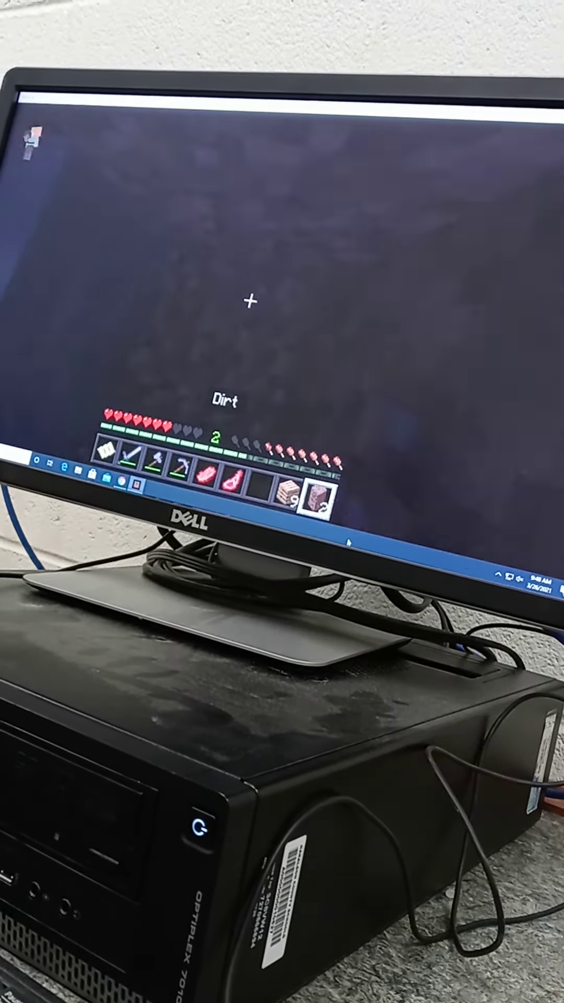
# Step: Pause the night-time survival world briefly and resume playing
pyautogui.press('Escape')
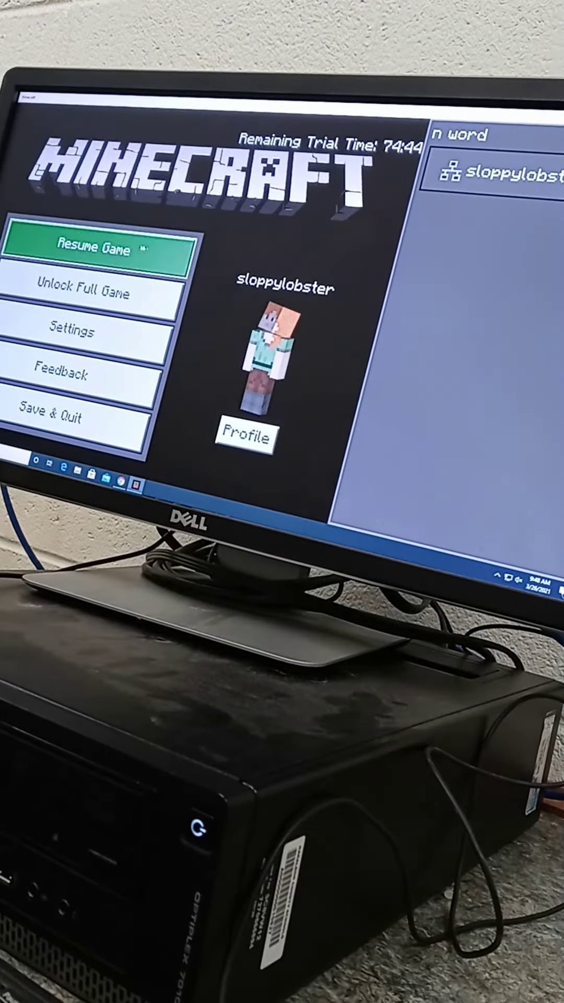
pyautogui.click(90, 249)
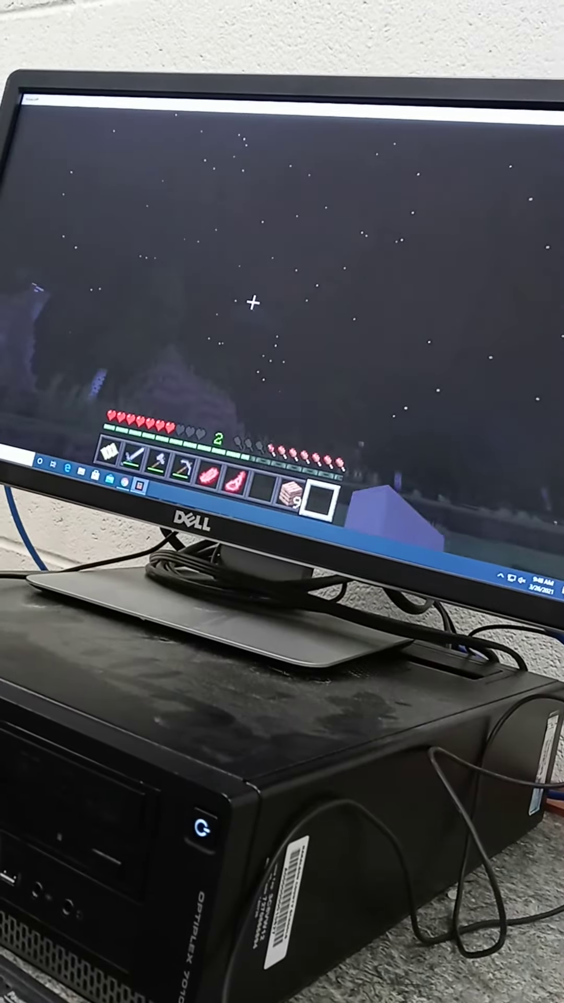